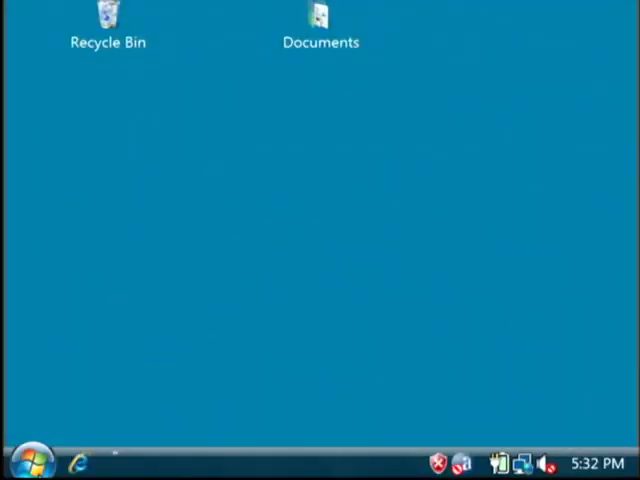
- Launch Microsoft Office PowerPoint 2007 from the Start menu's program list
click(22, 462)
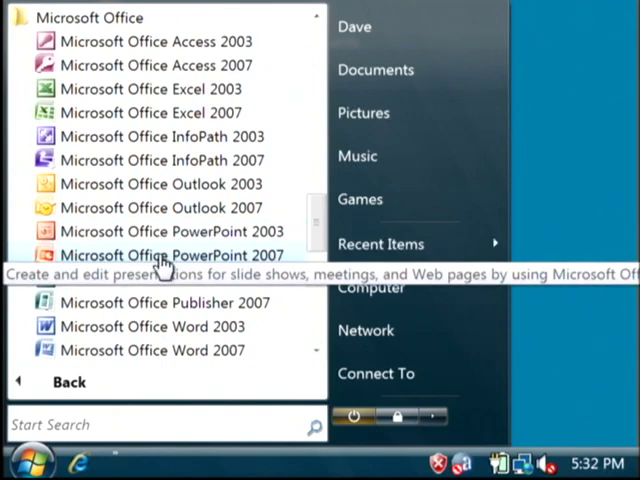
click(170, 256)
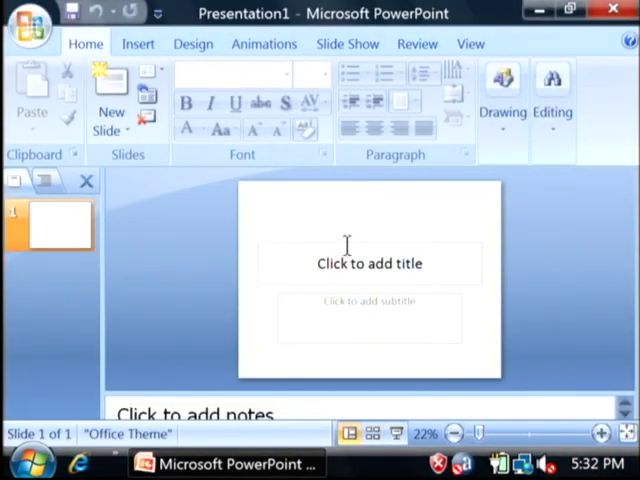
mouse_move(348, 246)
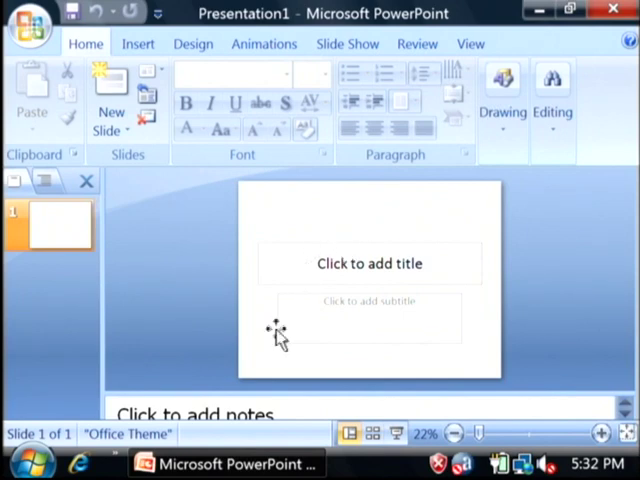
- Give slide 1 the title 'Agenda', leaving the subtitle empty
click(370, 264)
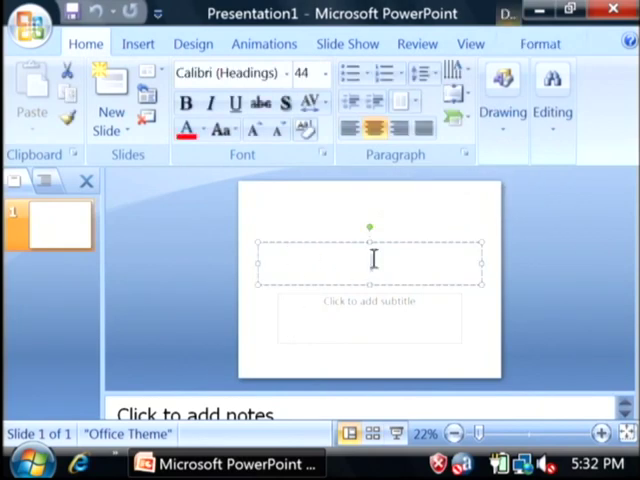
text(A)
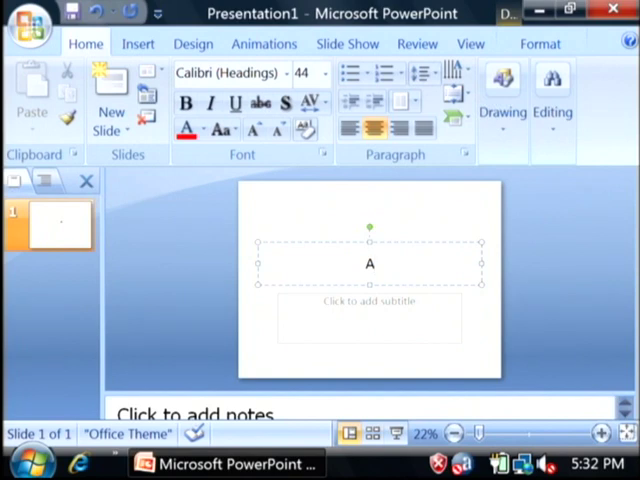
text(genda)
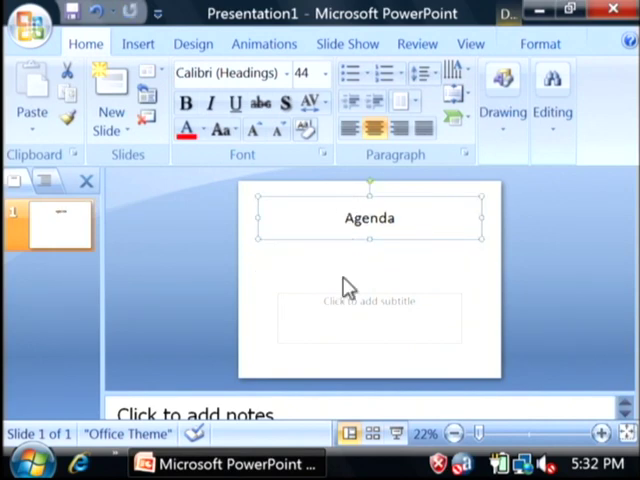
click(368, 318)
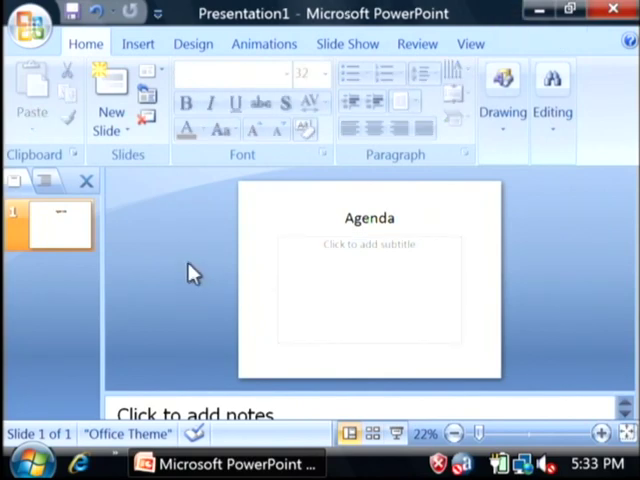
mouse_move(64, 280)
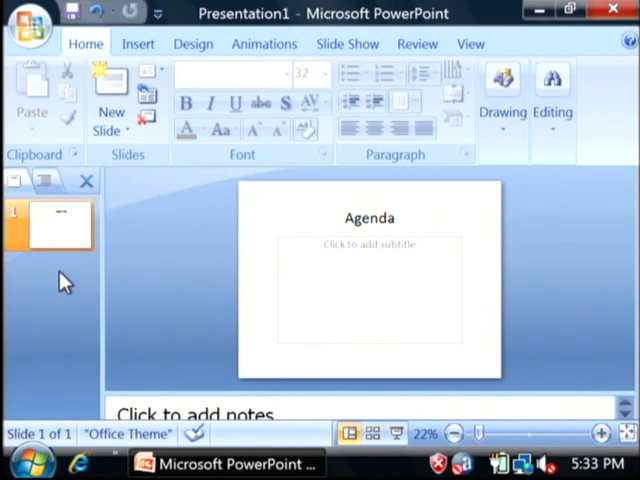
- Add a second slide titled 'Sales' with the bullet 'Information on Sales!'
right_click(60, 224)
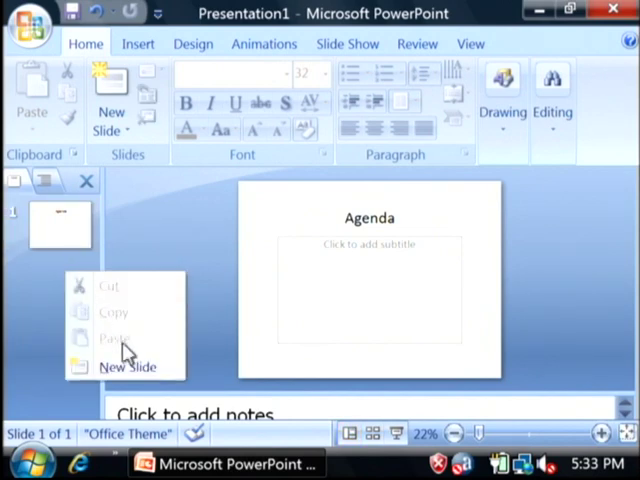
click(128, 368)
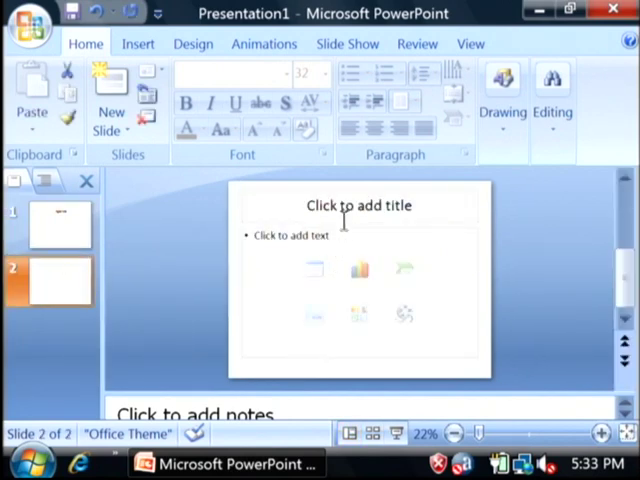
text(Sales)
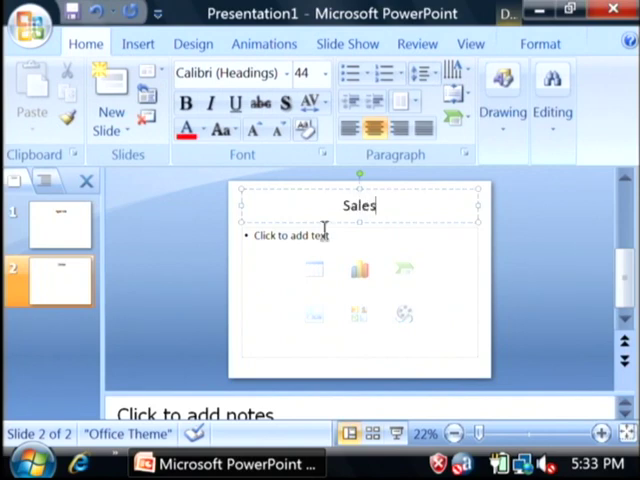
text(Information on Sales!)
text(/.)
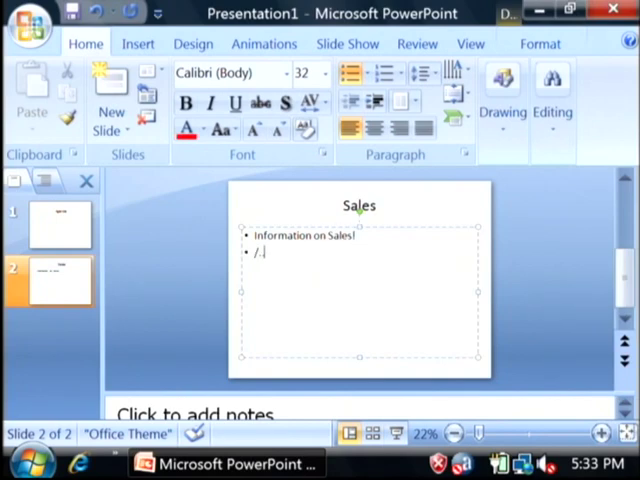
key(BackSpace)
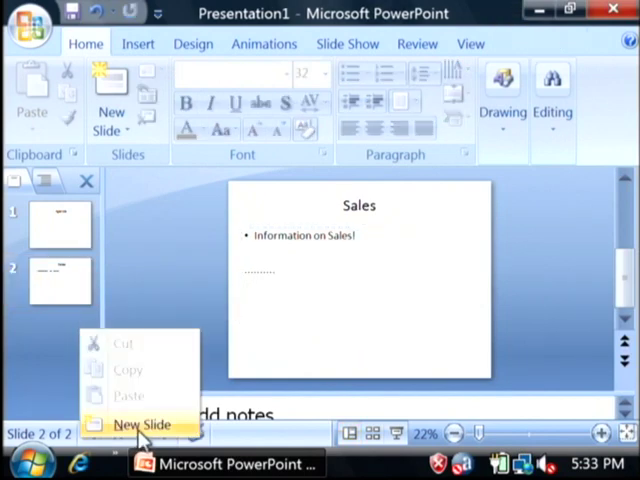
- Add a third slide 'Organization Chart' with a bullet about 'My Organization's organization'
click(142, 424)
text(Organization Chart)
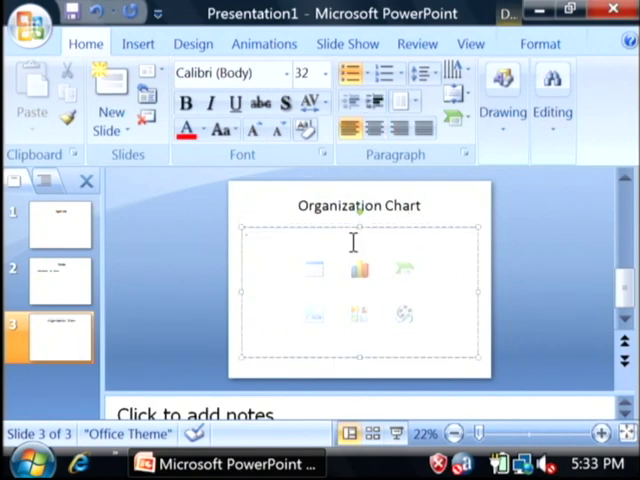
text(My Organ)
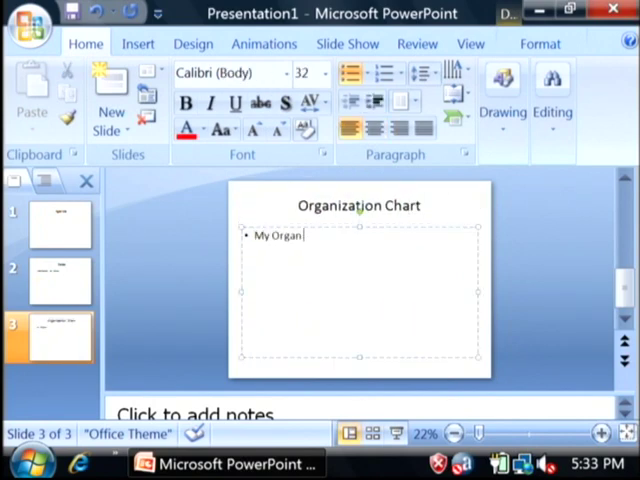
text(ization's organizatio)
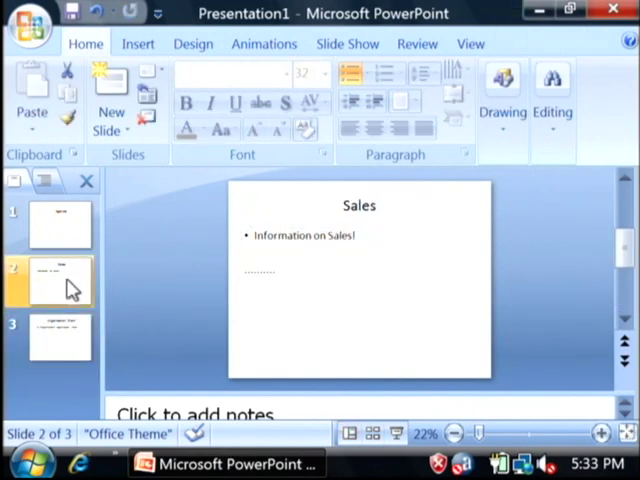
- List 'Sales Information' and 'Organization Chart' as bullets on the Agenda slide
click(58, 336)
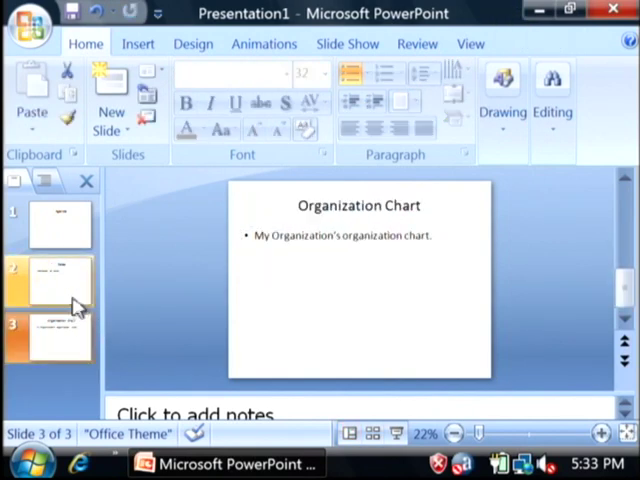
click(48, 224)
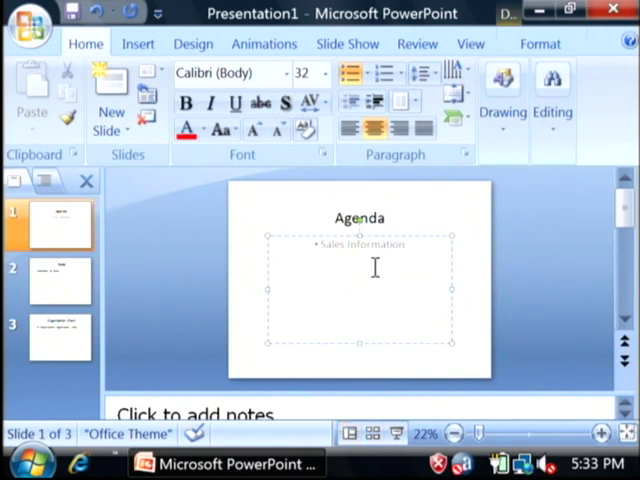
text(Organization Chart)
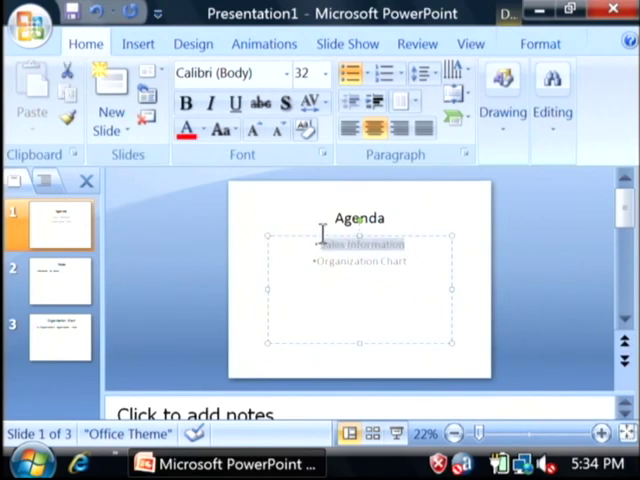
click(138, 44)
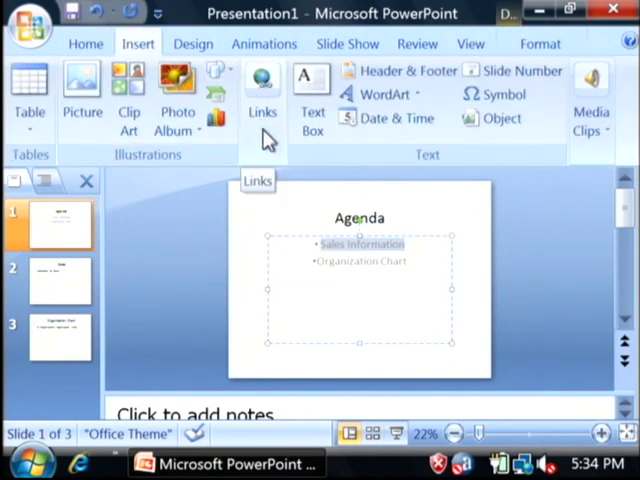
- Hyperlink 'Sales Information' to slide 2, Sales, as a place in this document
click(262, 96)
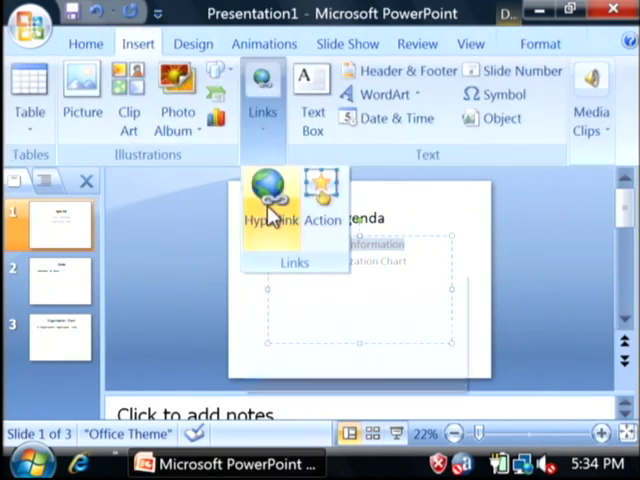
click(268, 196)
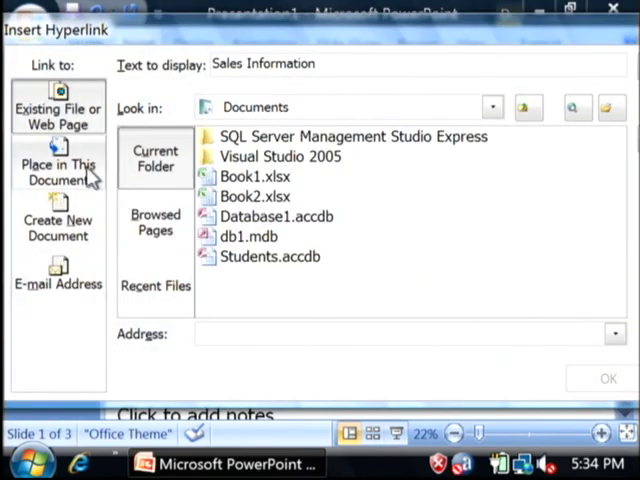
click(58, 170)
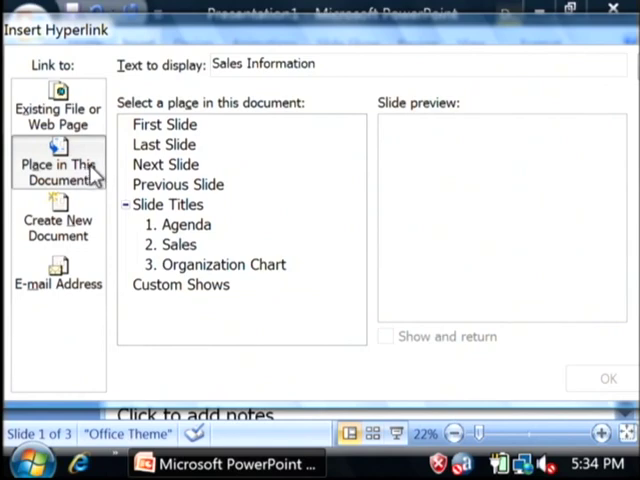
mouse_move(136, 184)
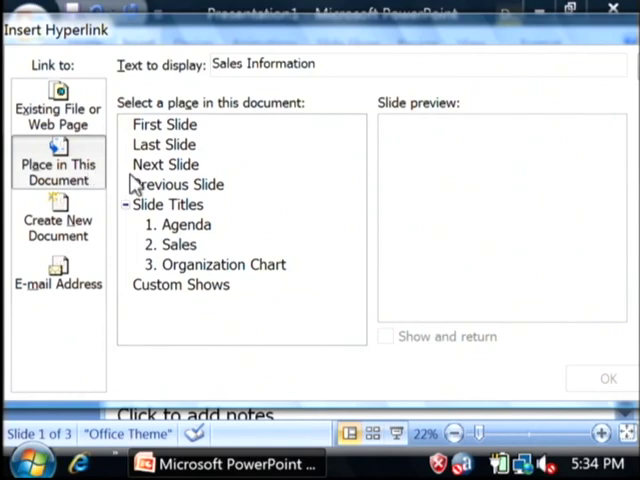
click(180, 244)
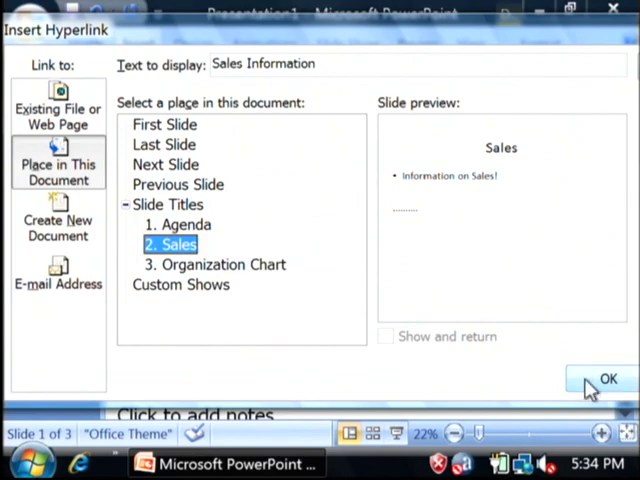
click(608, 378)
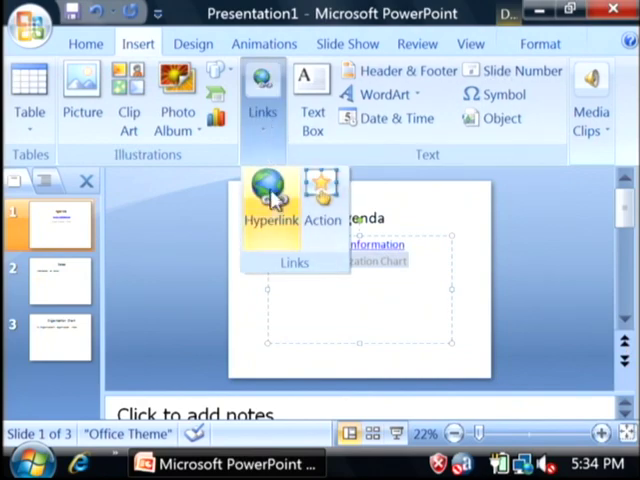
- Hyperlink 'Organization Chart' to slide 3, Organization Chart, then deselect the text
click(270, 190)
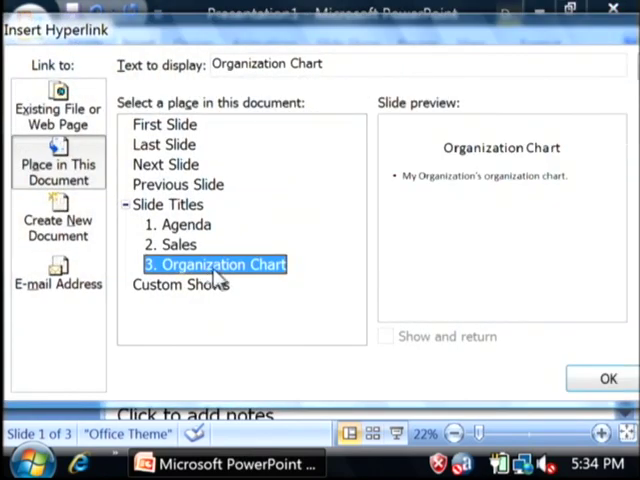
click(608, 378)
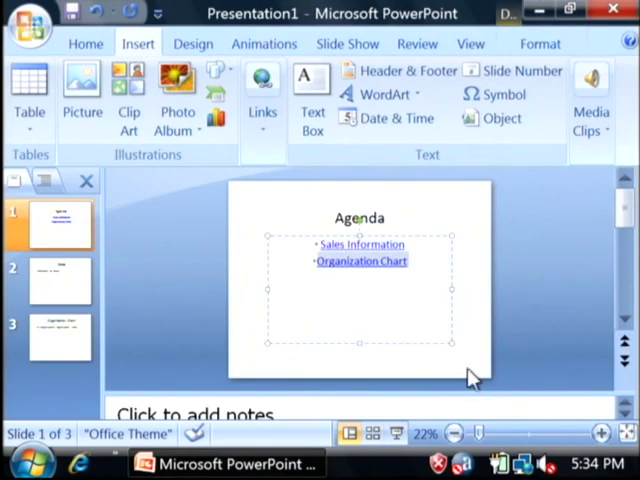
click(296, 316)
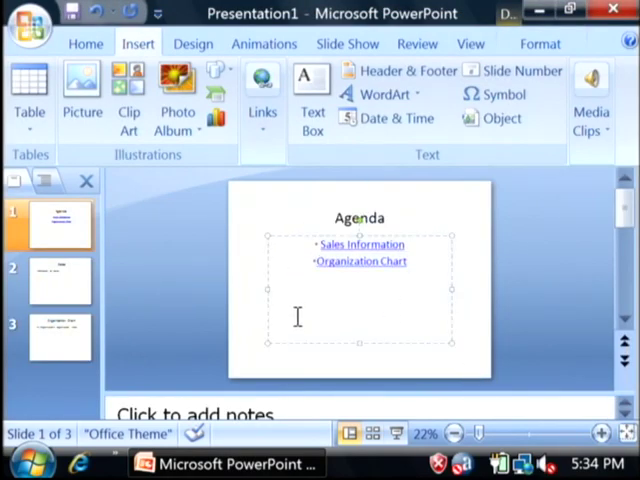